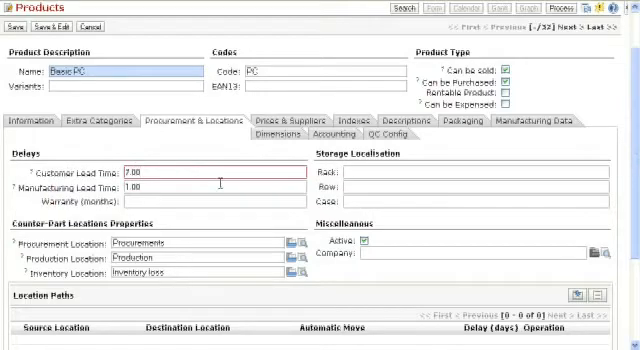
Enter customer lead time 7.00 and manufacturing lead time 1.00 on Procurement & Locations.
left_click(160, 191)
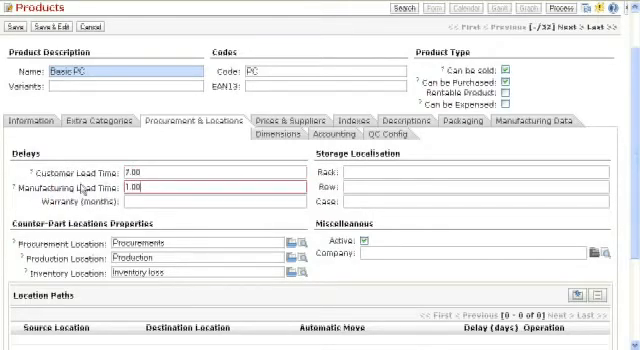
mouse_move(207, 203)
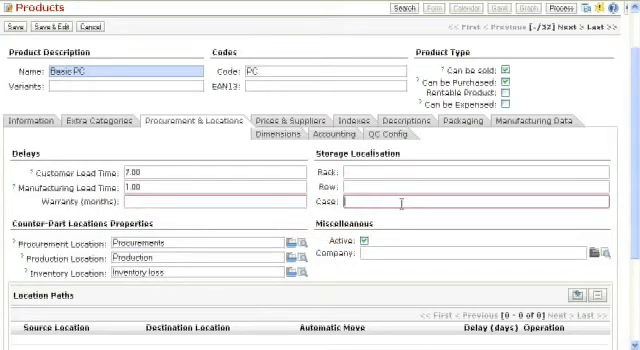
scroll("down", 3)
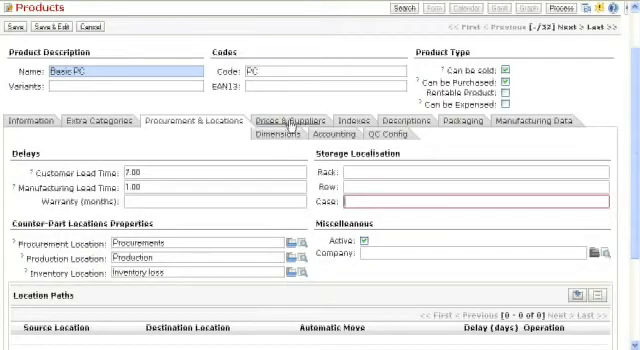
On Prices & Suppliers, enter cost price 10000.00 and sale price 15000.
left_click(289, 120)
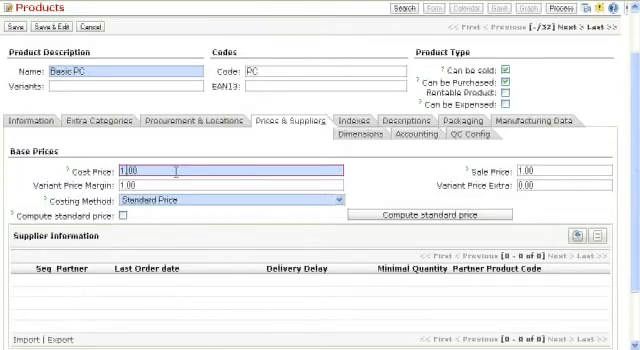
type("0")
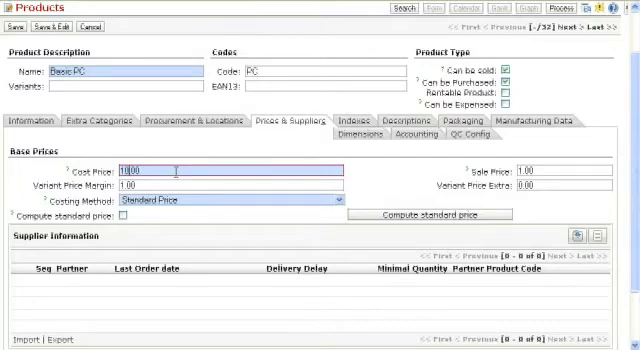
type("10000.00")
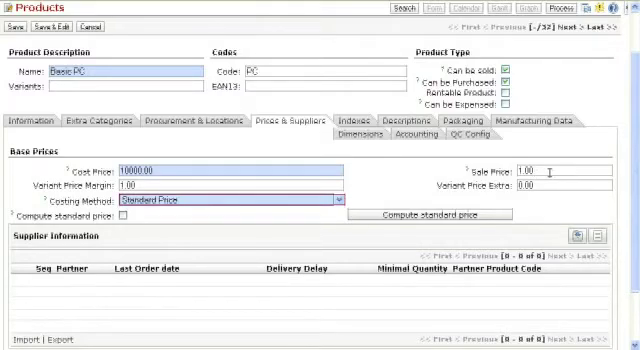
left_click(545, 165)
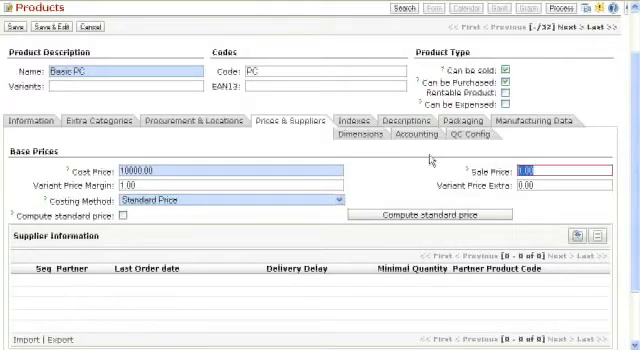
type("15000")
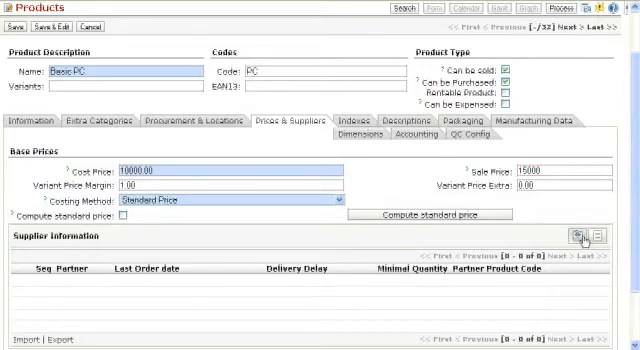
mouse_move(577, 235)
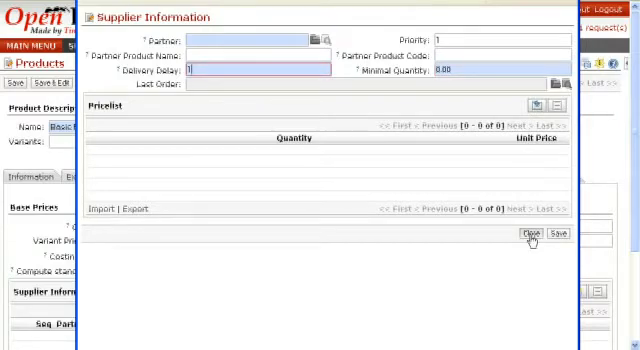
left_click(524, 233)
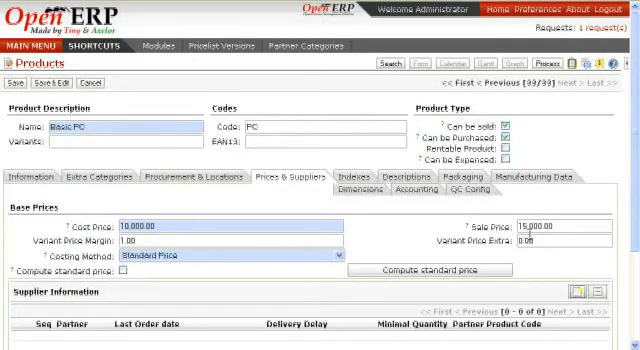
Scroll through the Indexes tab showing the 15,000 list and 10,000 standard prices.
scroll("down", 3)
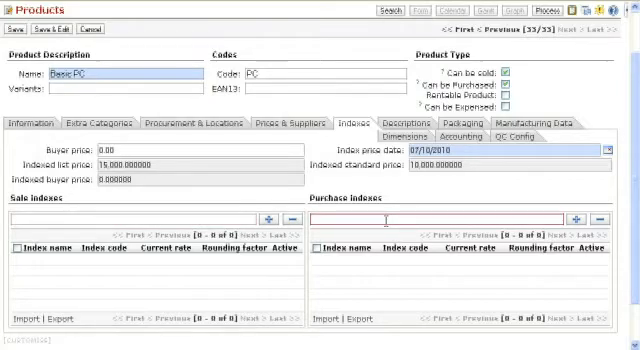
scroll("down", 3)
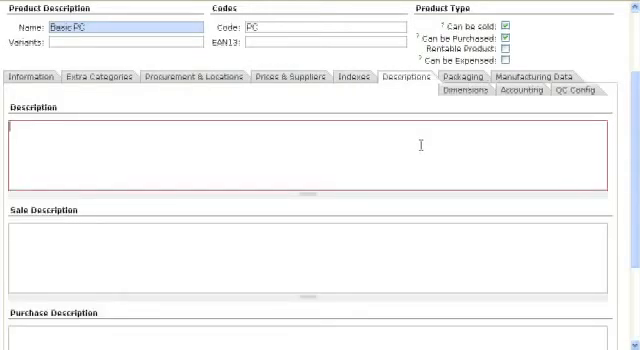
Type 'Basic C' on the product form while reviewing the Descriptions and Packaging tabs.
type("Basic C")
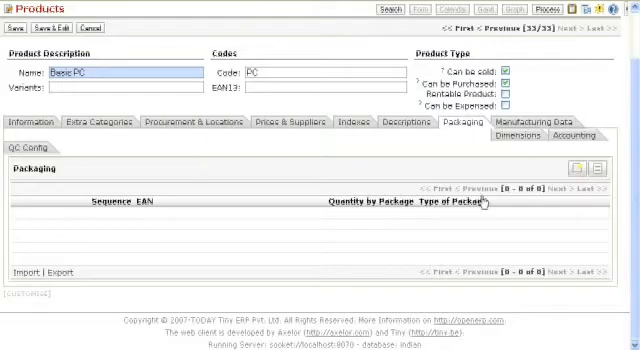
mouse_move(550, 205)
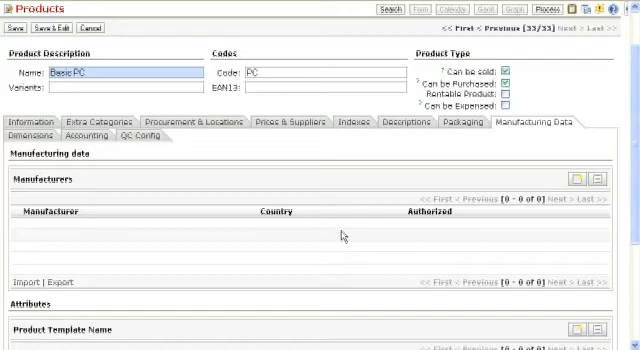
Check the Manufacturing Data dimensions at 0.00, then bring up the Accounting tab.
scroll("down", 3)
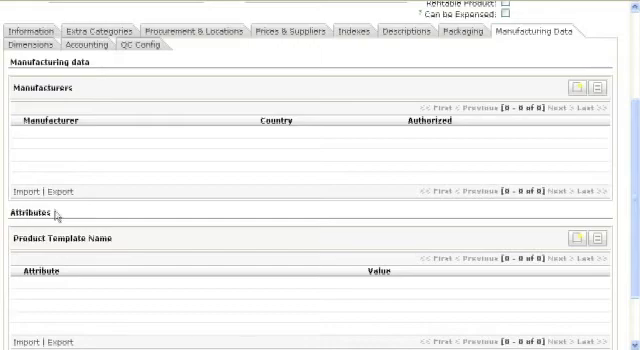
scroll("up", 3)
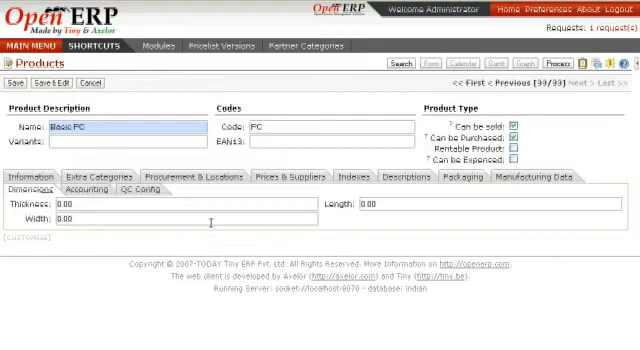
left_click(75, 218)
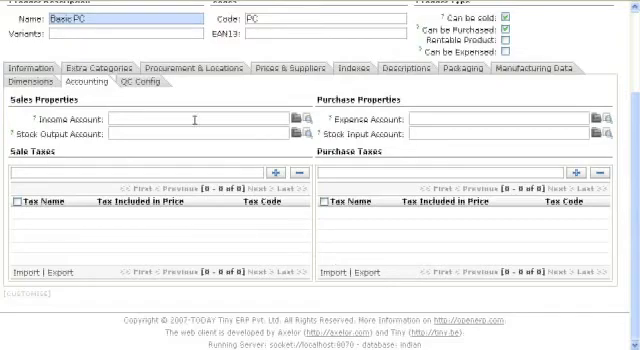
Add 'Sale Tax' to the Basic PC's Sale Taxes and view the empty QC Config.
left_click(200, 119)
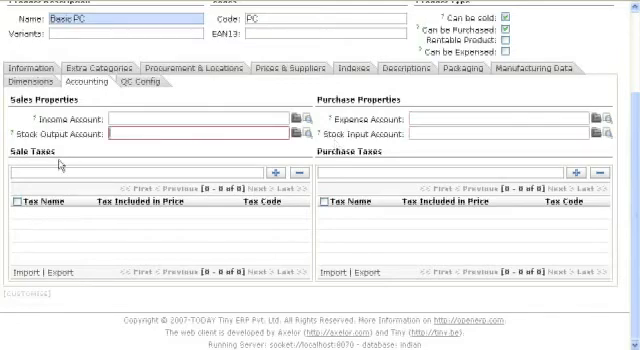
left_click(140, 172)
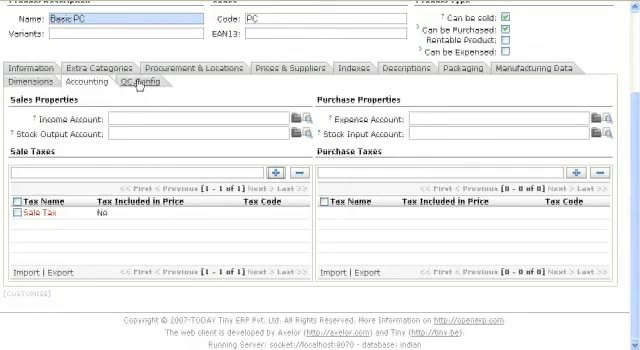
left_click(130, 82)
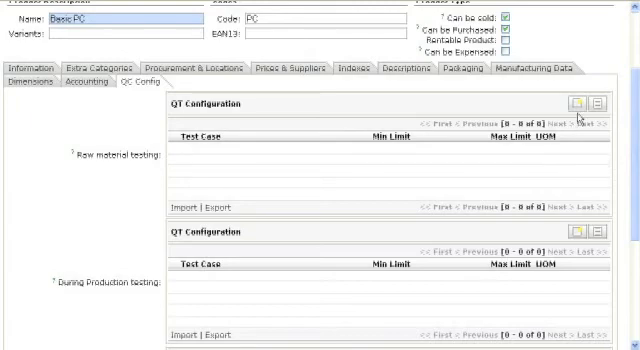
mouse_move(576, 103)
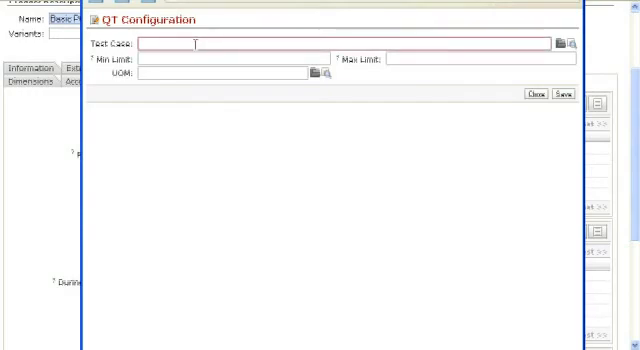
Record raw material test case 'TEst' with a limit of 3 and close the entry form.
type("TEst")
left_click(233, 58)
type("1")
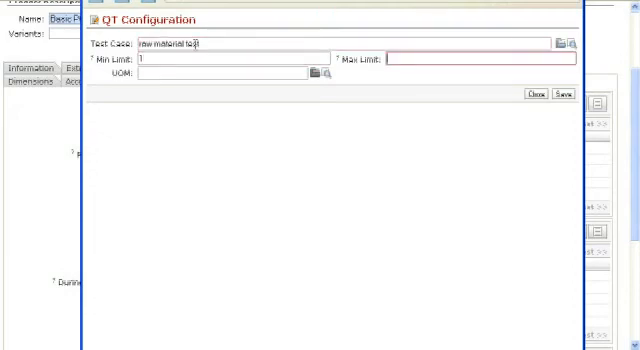
type("3")
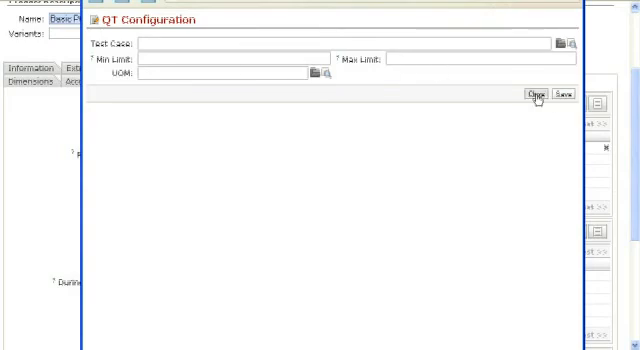
left_click(533, 94)
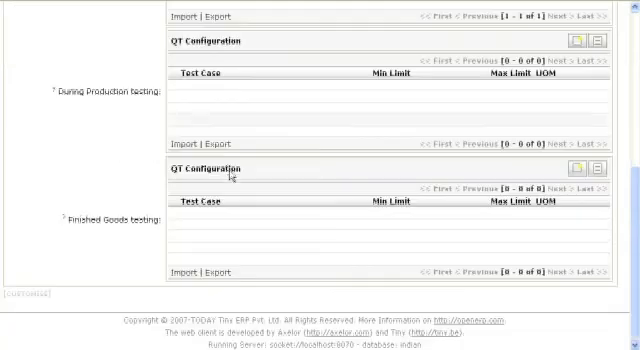